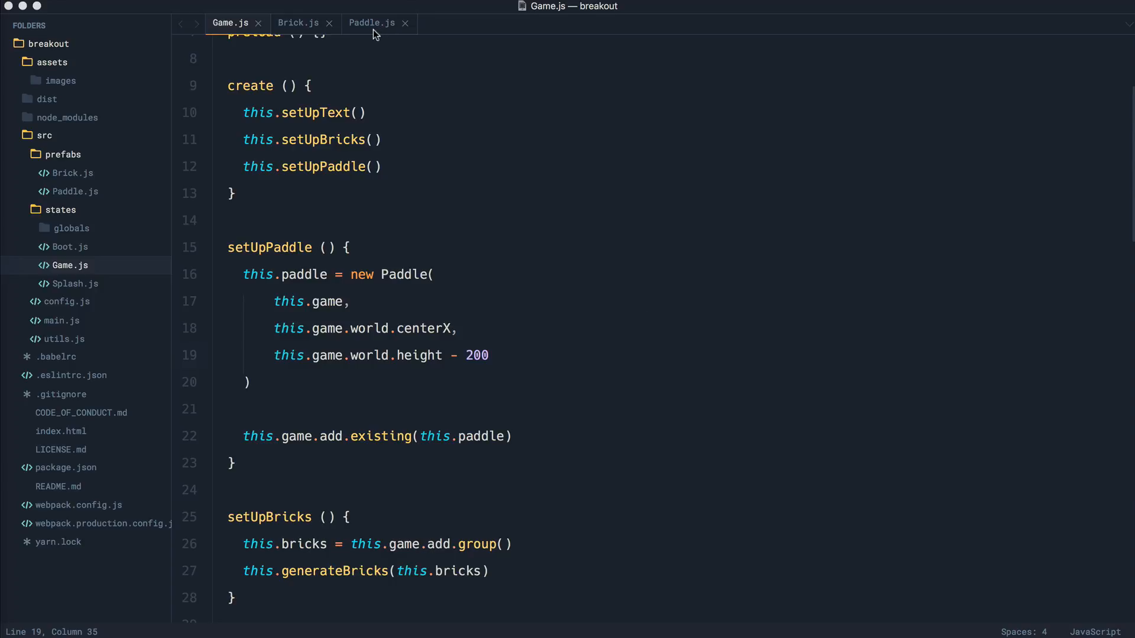
Step: Switch to Paddle.js and clear the placeholder comment from the update() body
{"action": "left_click", "coordinate": [371, 23]}
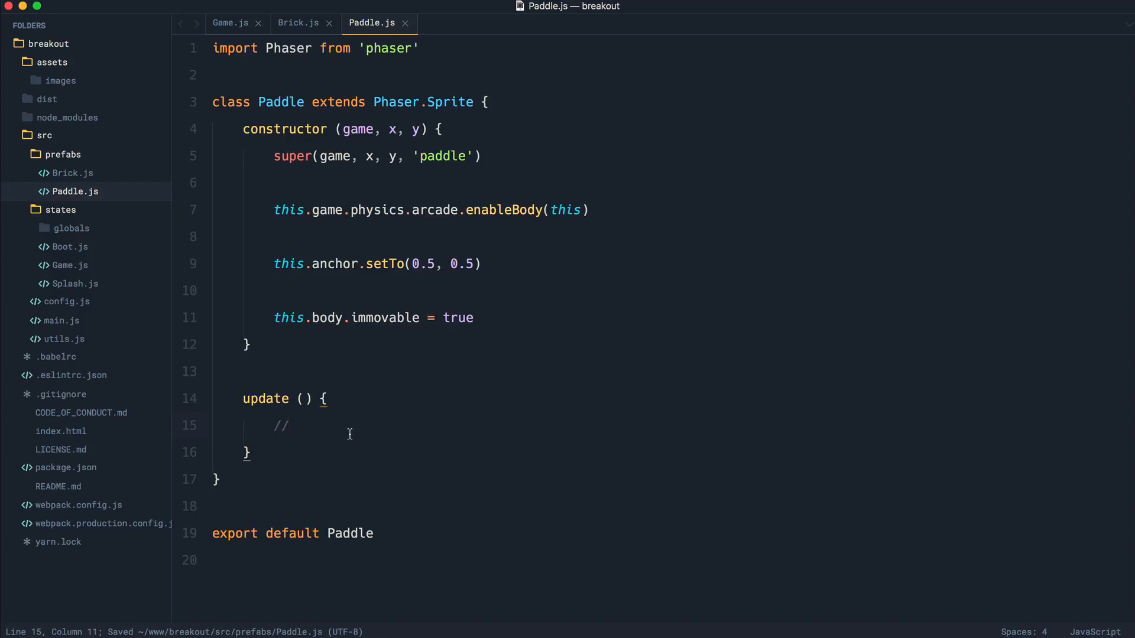
{"action": "type", "text": "console.log('test');"}
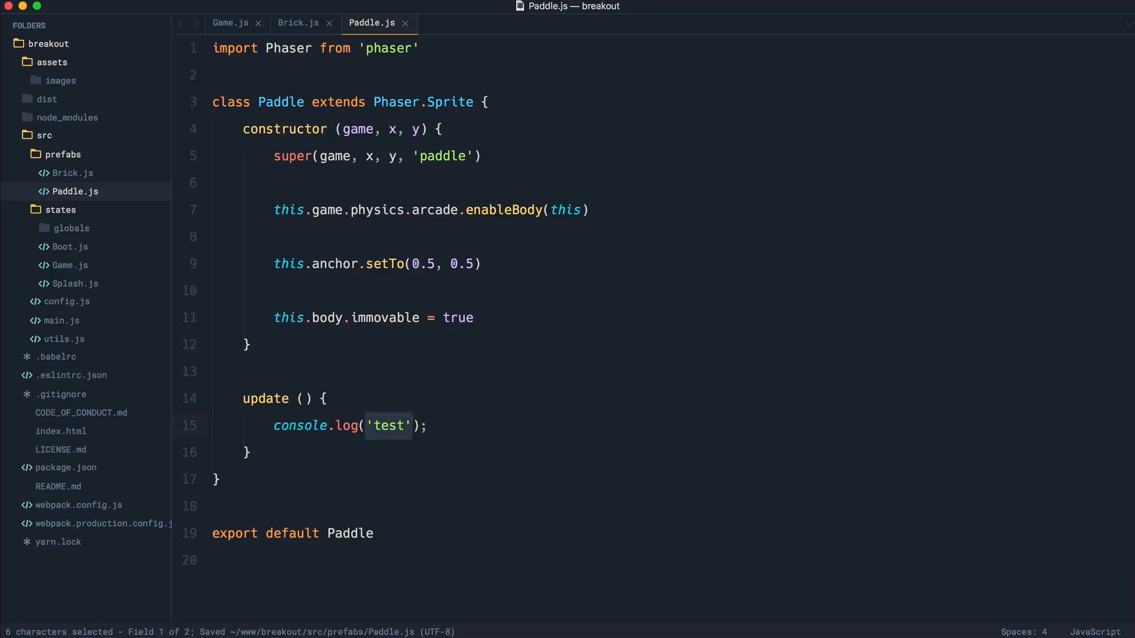
{"action": "type", "text": "this.game."}
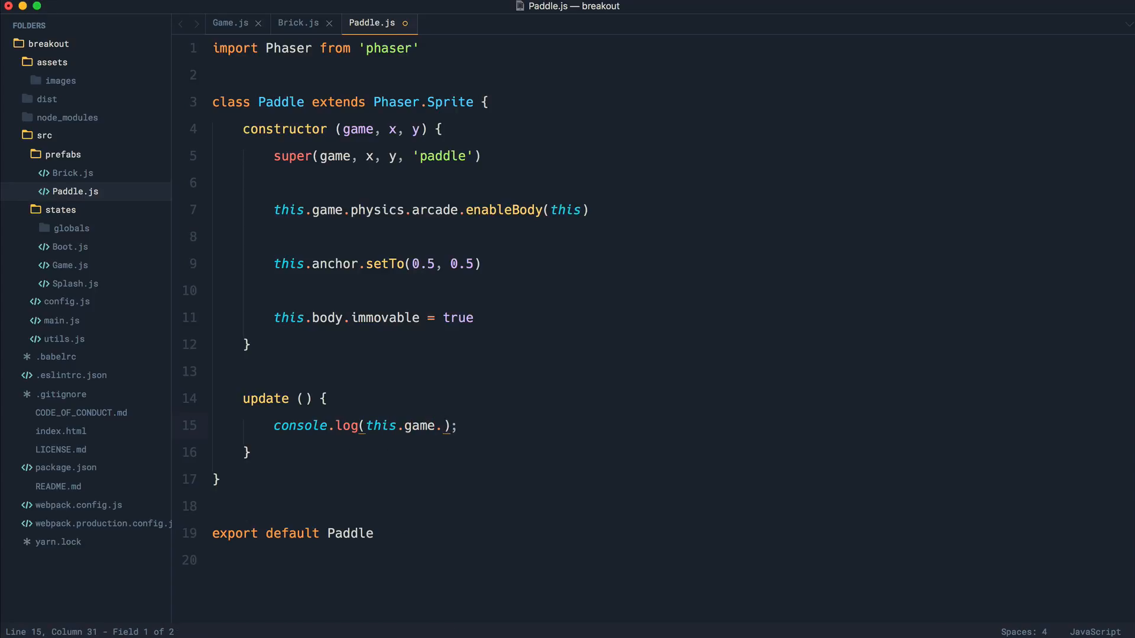
{"action": "type", "text": "inp"}
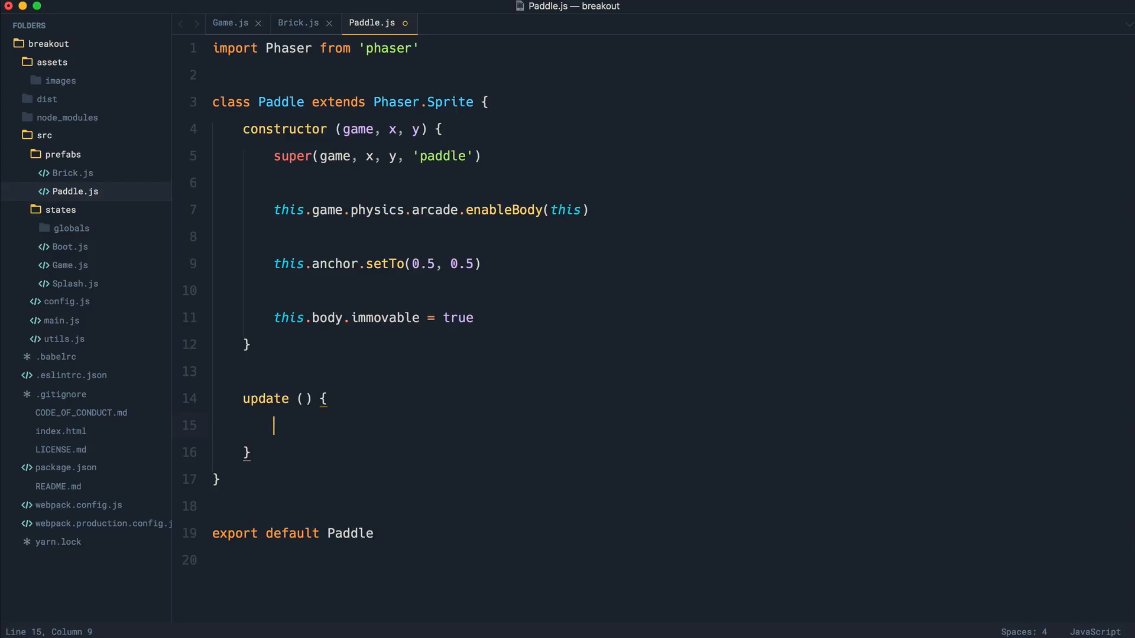
Step: Make update() assign this.x = this.game.input.x, then view the running game in Chrome
{"action": "type", "text": "this.x ="}
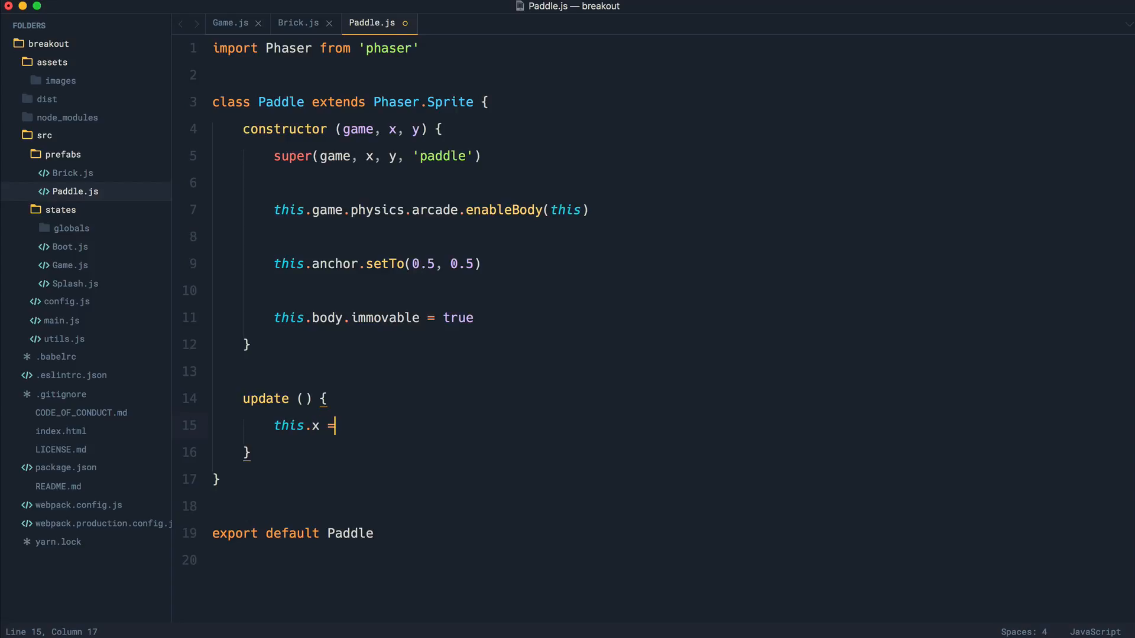
{"action": "type", "text": "this.game.in"}
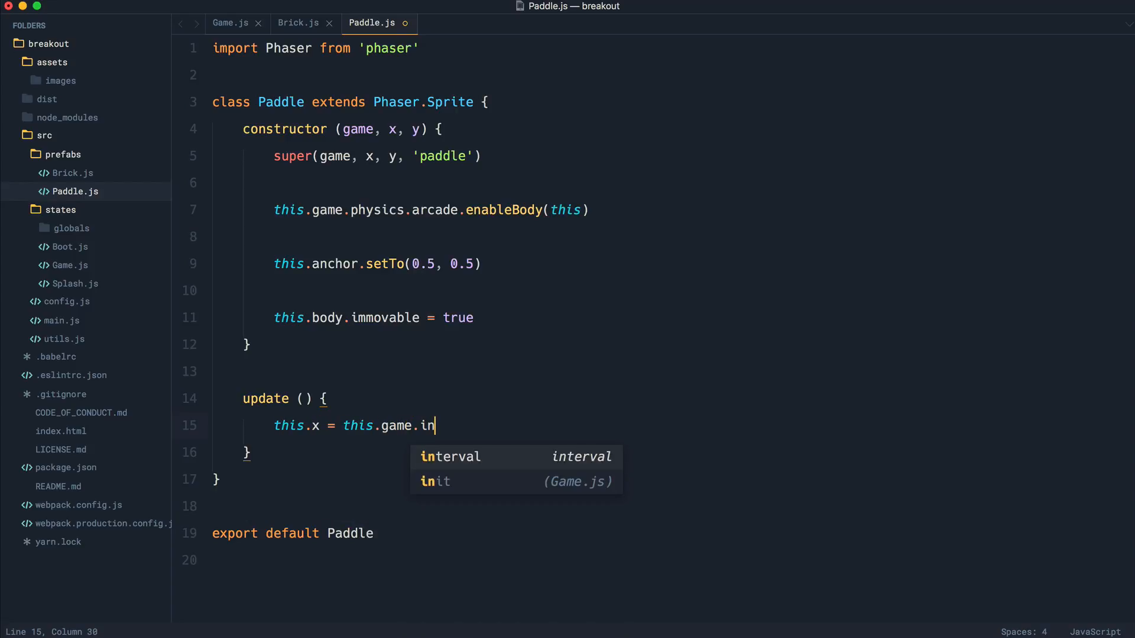
{"action": "type", "text": "put.x"}
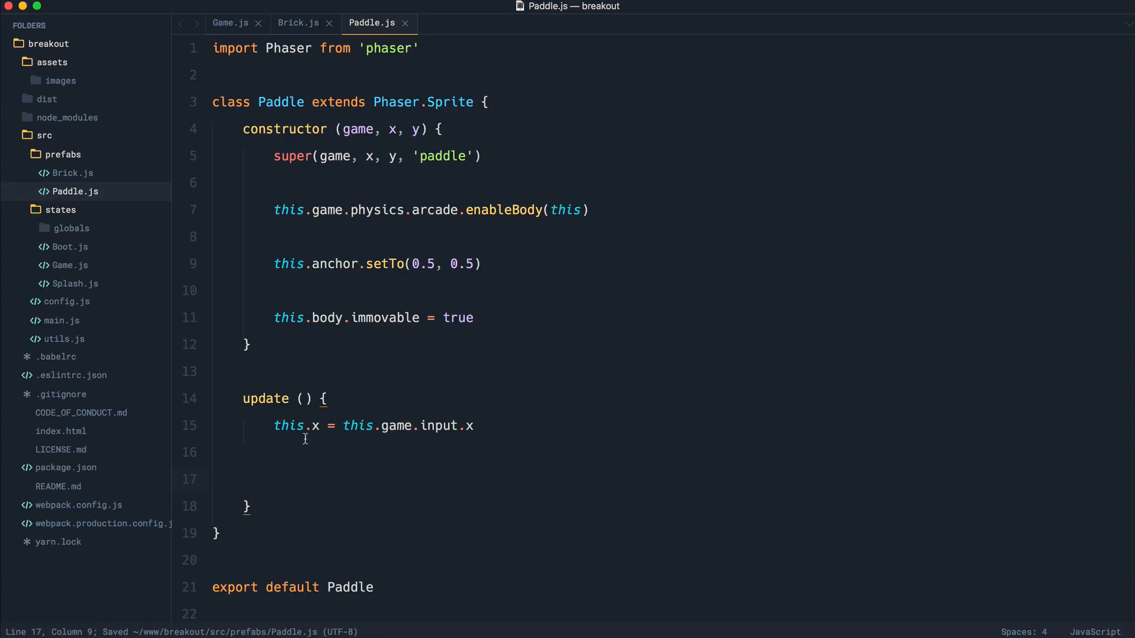
{"action": "left_click", "coordinate": [474, 426]}
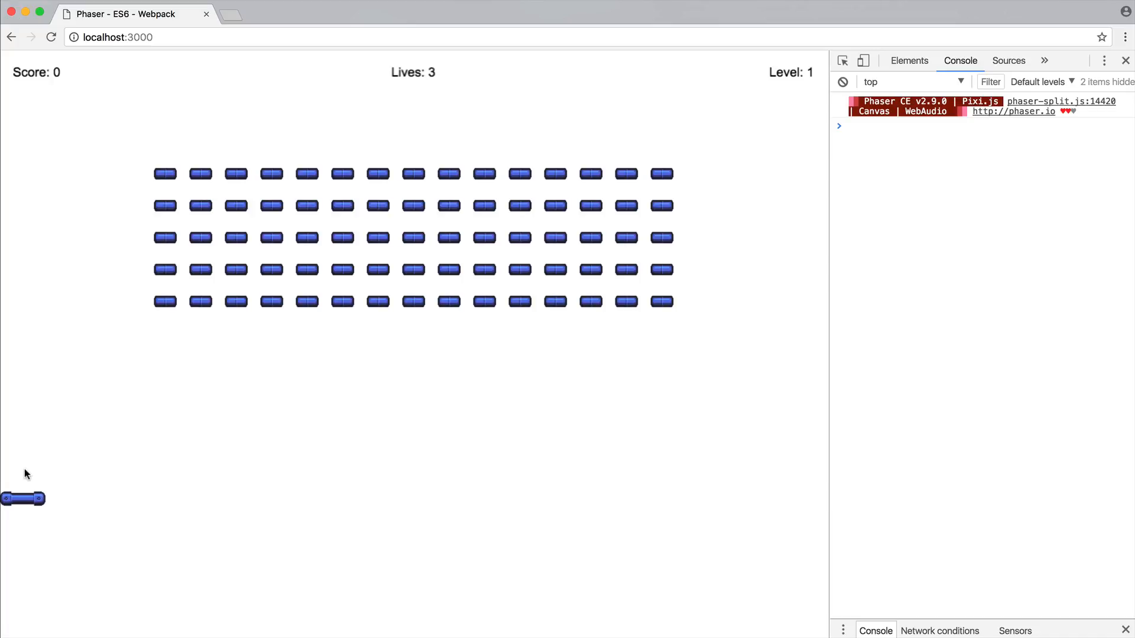
{"action": "mouse_move", "coordinate": [803, 489]}
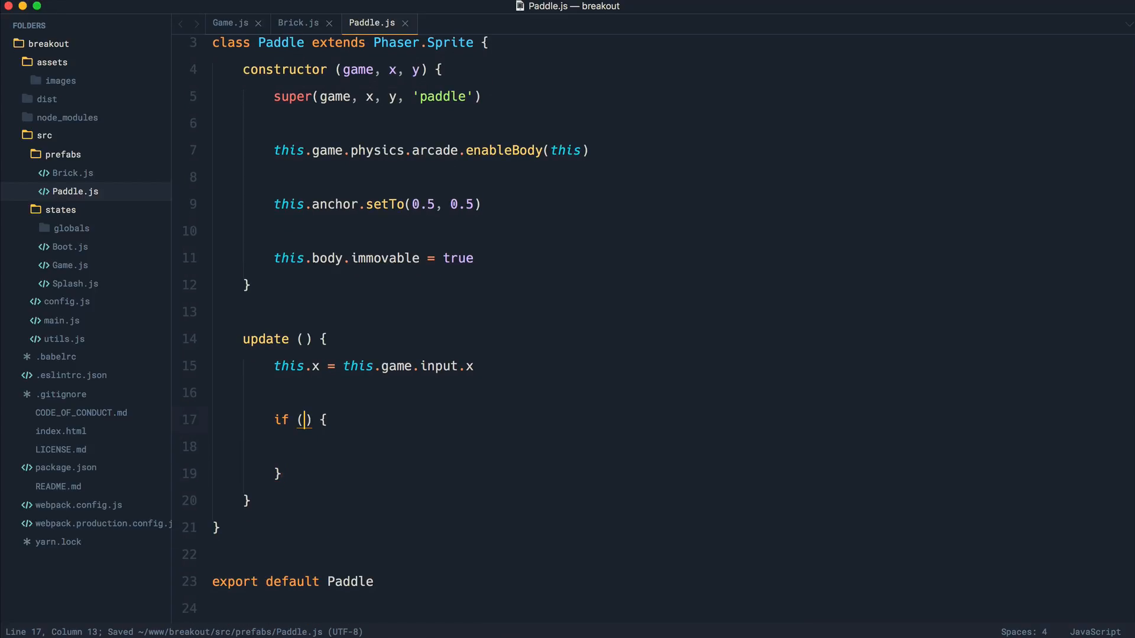
Step: Add a left-edge check: if this.x < this.width / 2, set this.x = this.width / 2
{"action": "type", "text": "this.x <"}
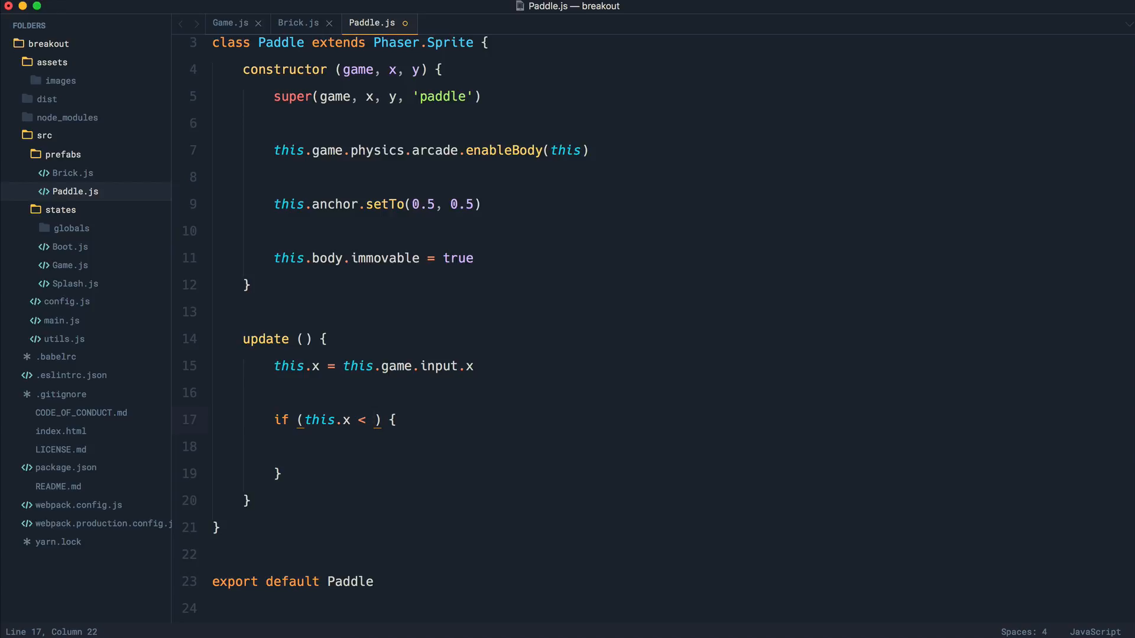
{"action": "type", "text": "this.width / 2"}
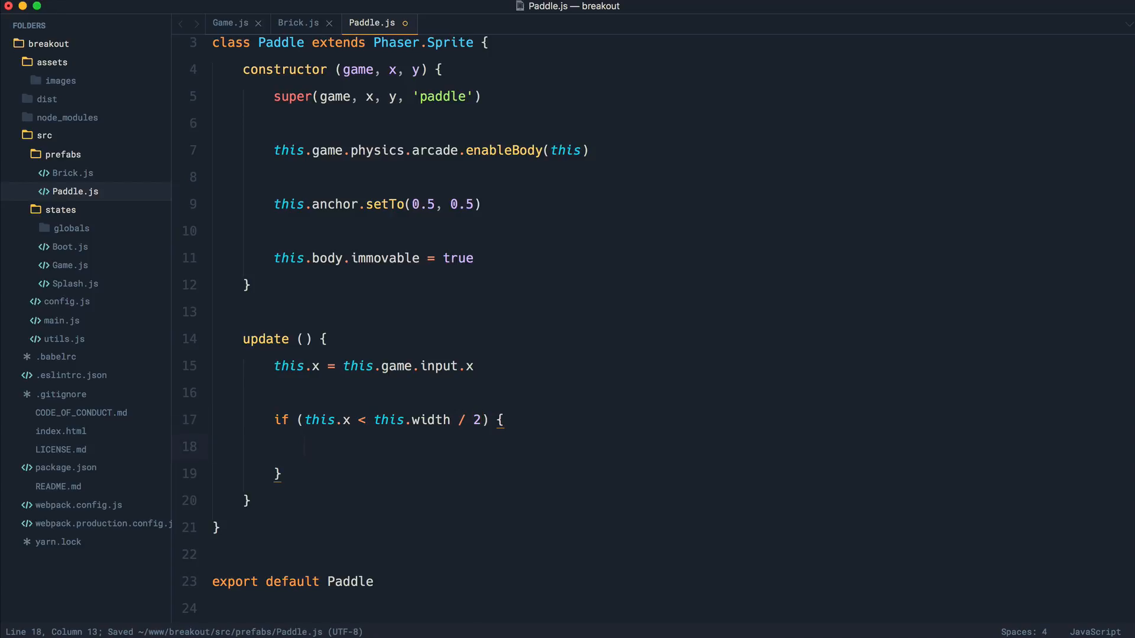
{"action": "type", "text": "this."}
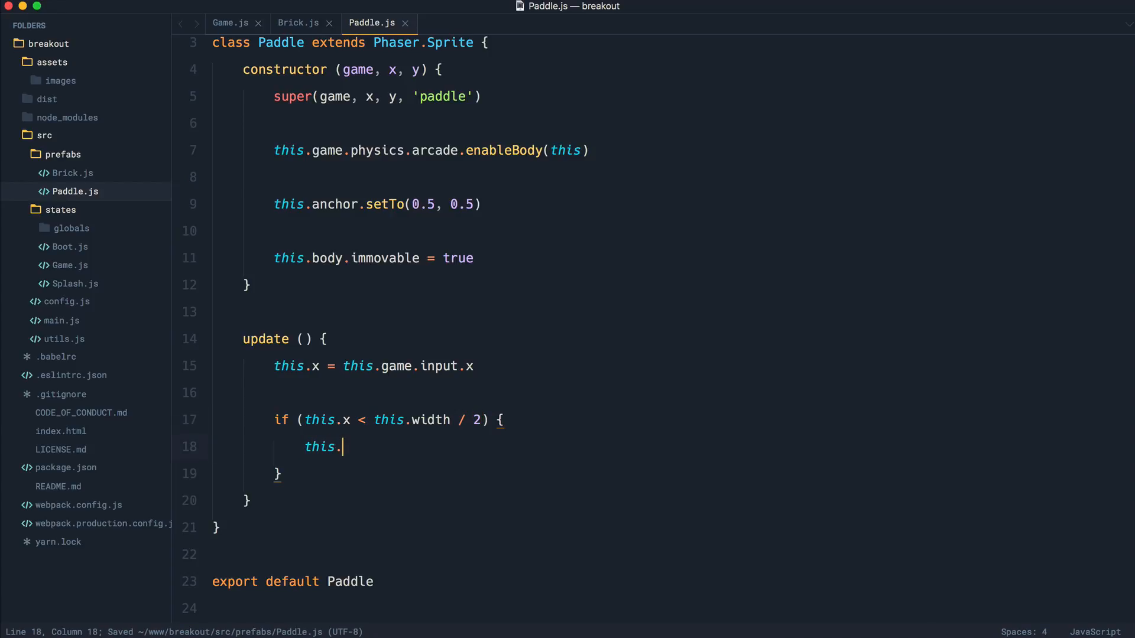
{"action": "type", "text": "x = t"}
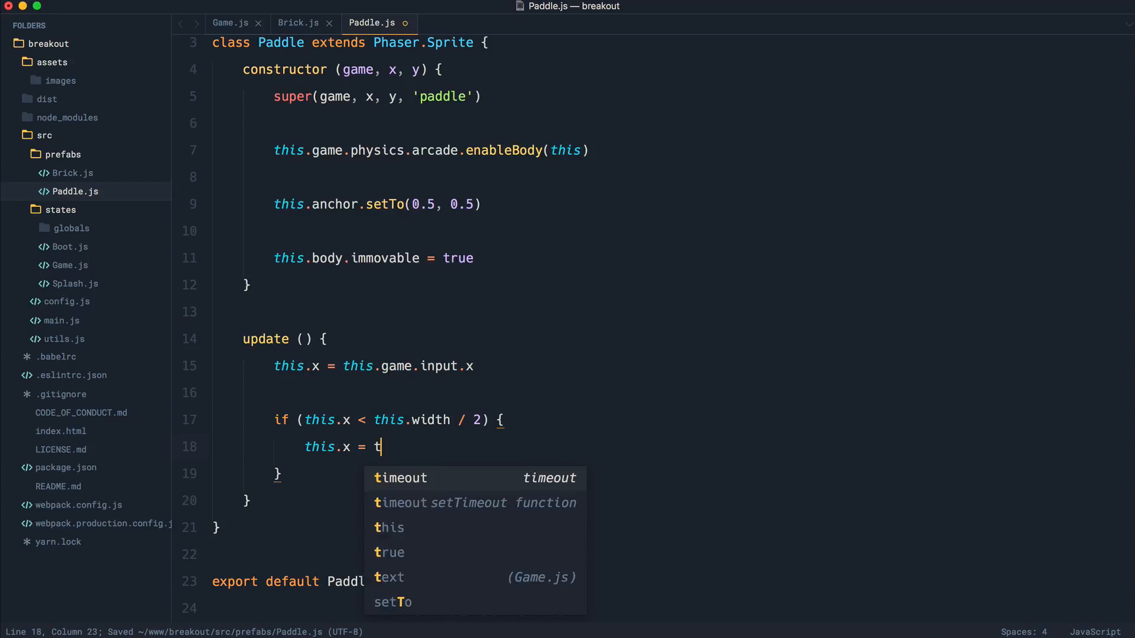
{"action": "type", "text": "his.width /"}
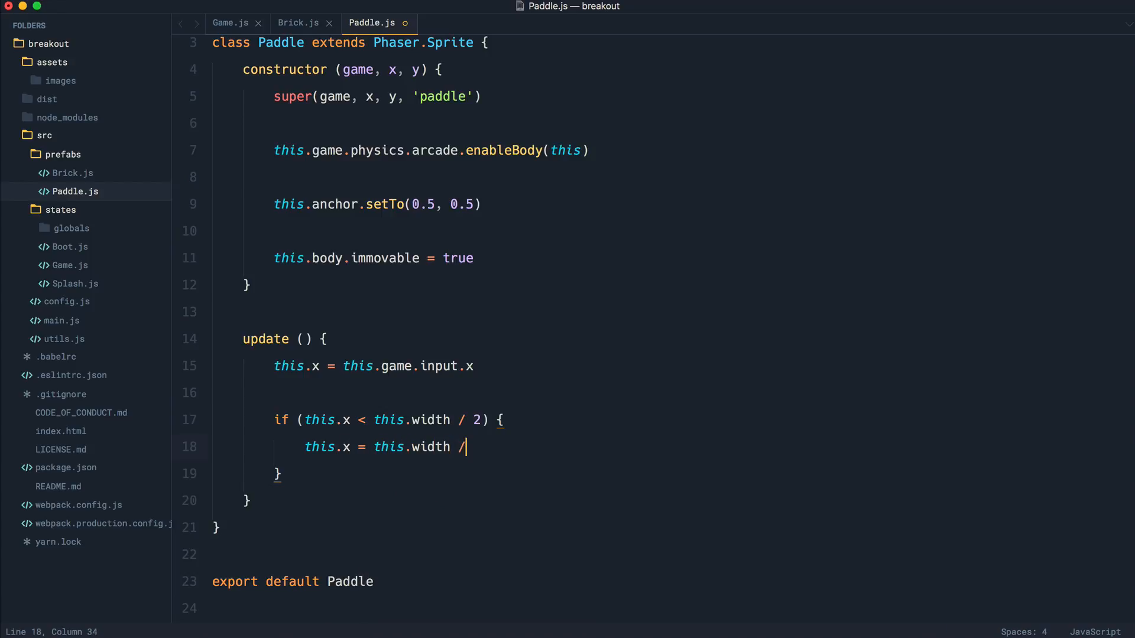
{"action": "type", "text": "2"}
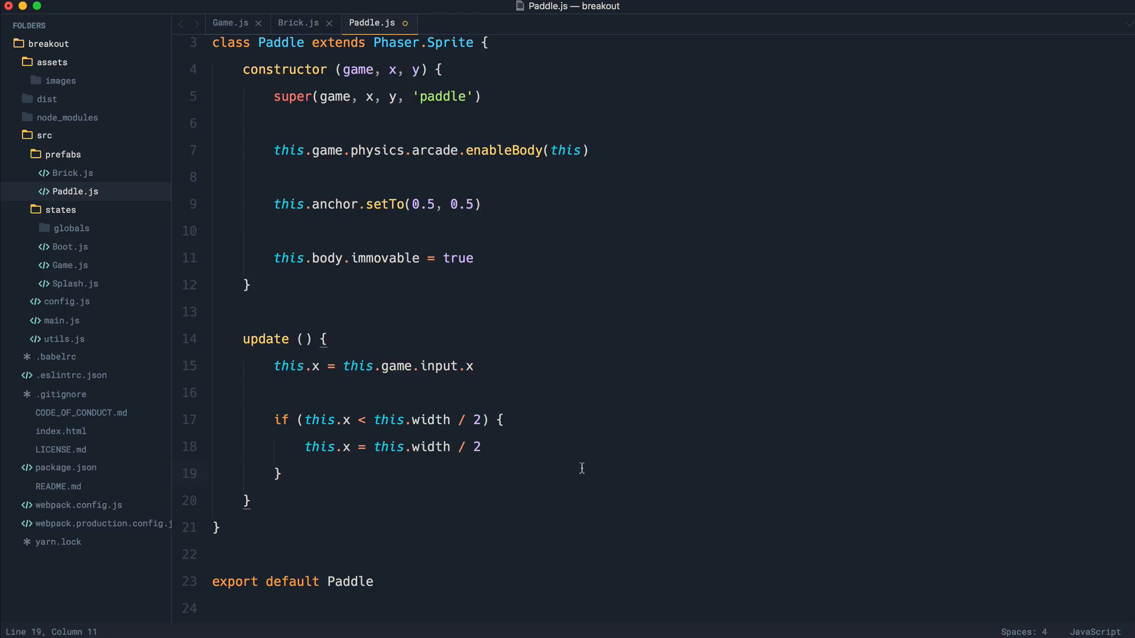
Step: End the left-edge block with return and add if (this.x > this.game.width - this.width / 2), saved
{"action": "type", "text": "return"}
{"action": "type", "text": "if"}
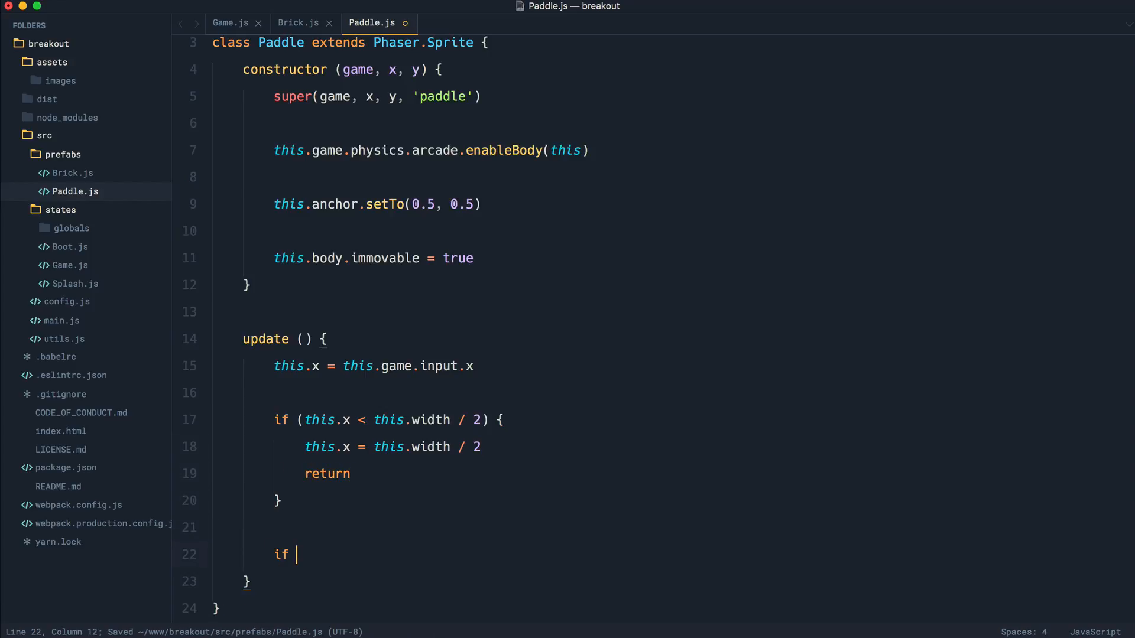
{"action": "type", "text": "() {"}
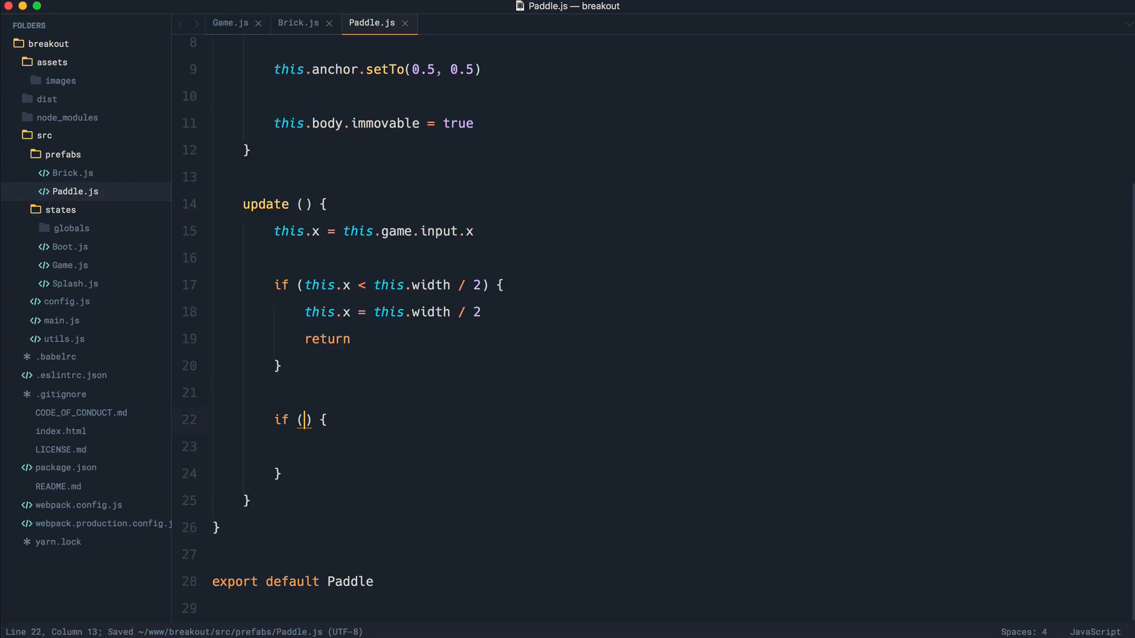
{"action": "type", "text": "this."}
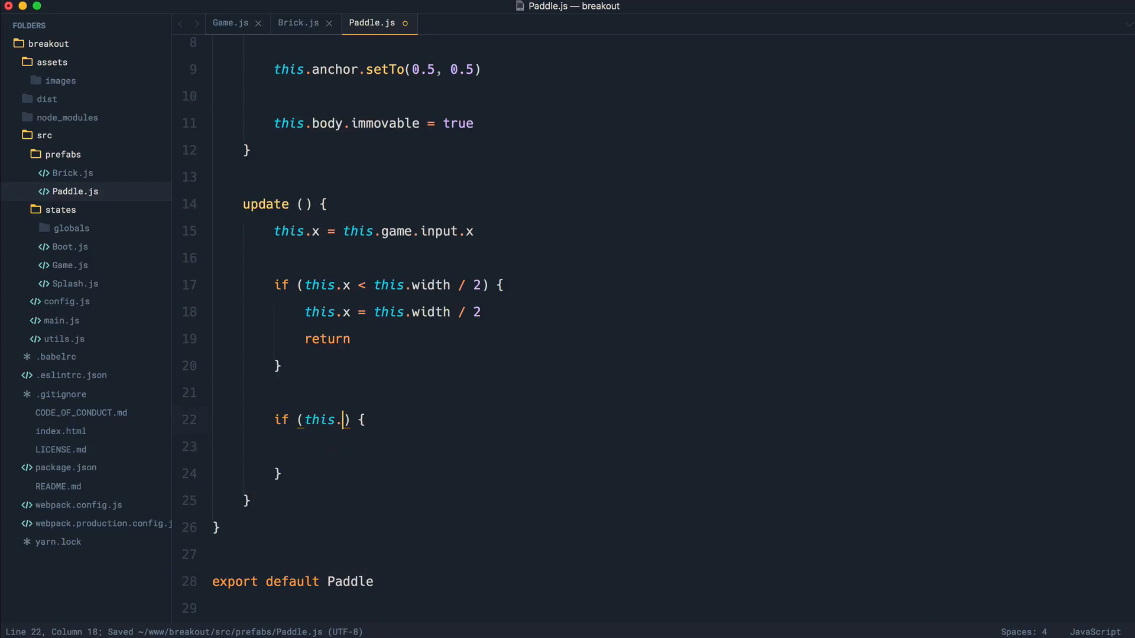
{"action": "type", "text": "x > this."}
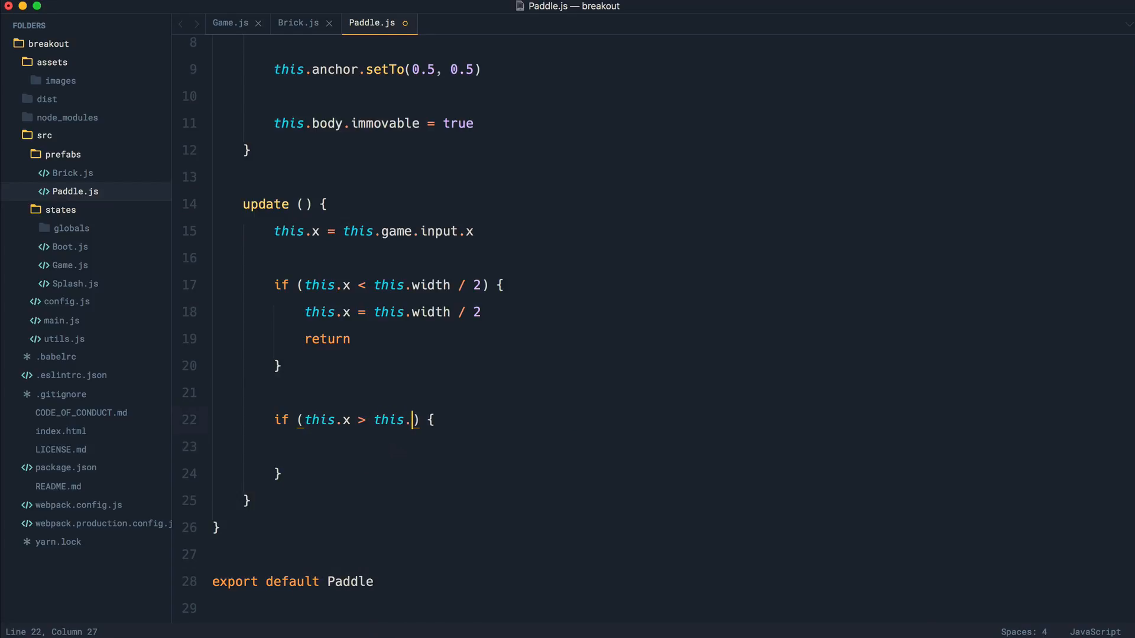
{"action": "type", "text": "game.width"}
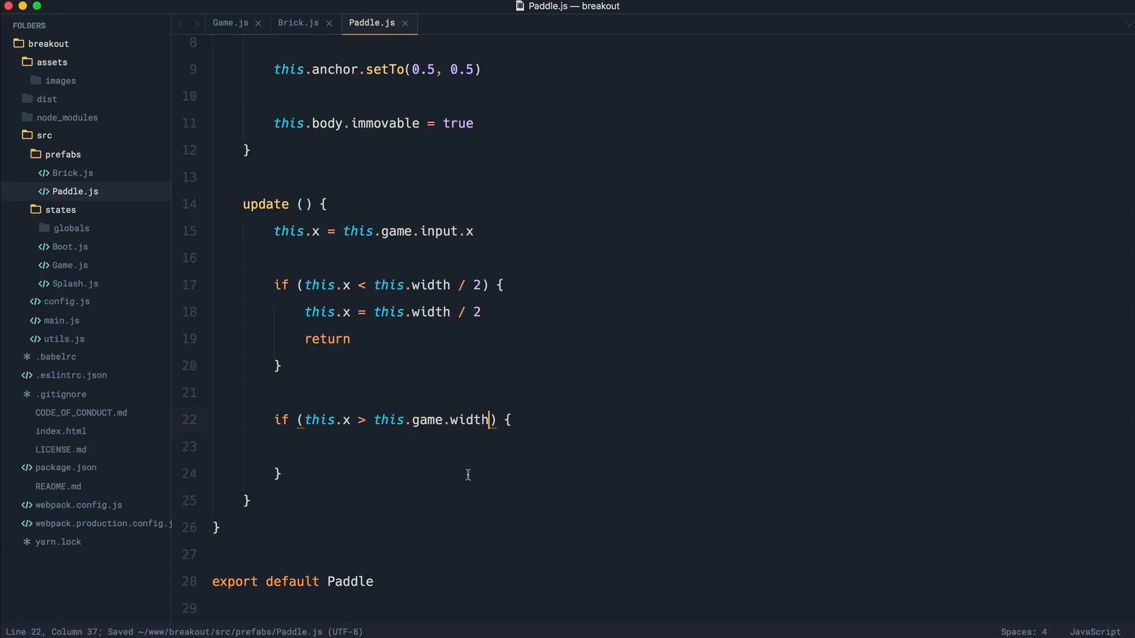
{"action": "type", "text": "-"}
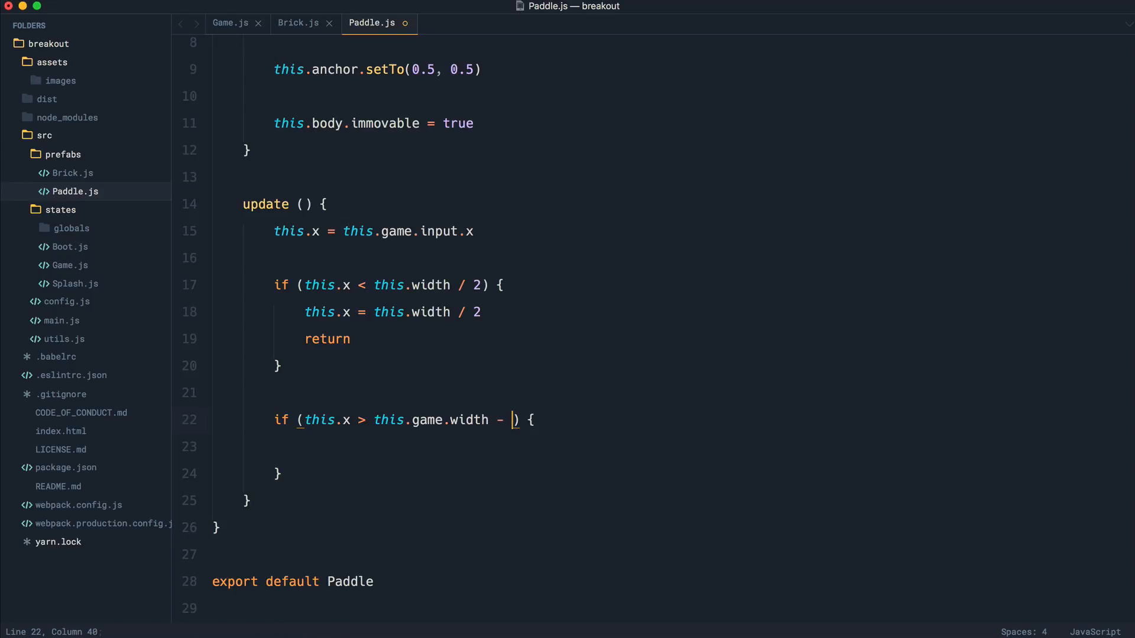
{"action": "type", "text": "this.wid /"}
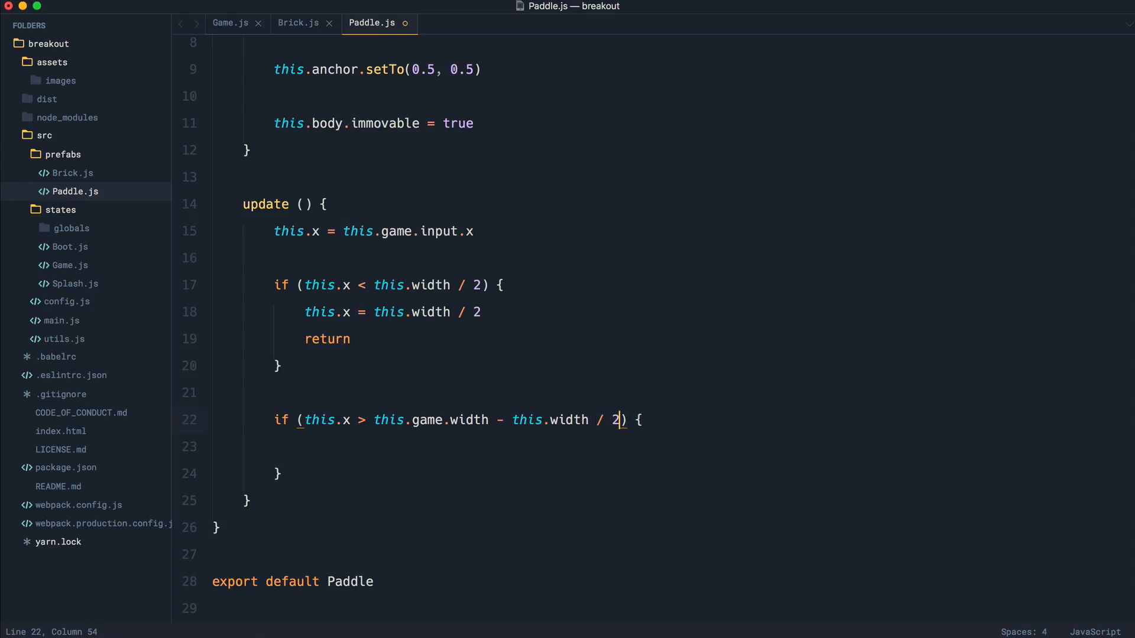
{"action": "key", "text": "cmd+s"}
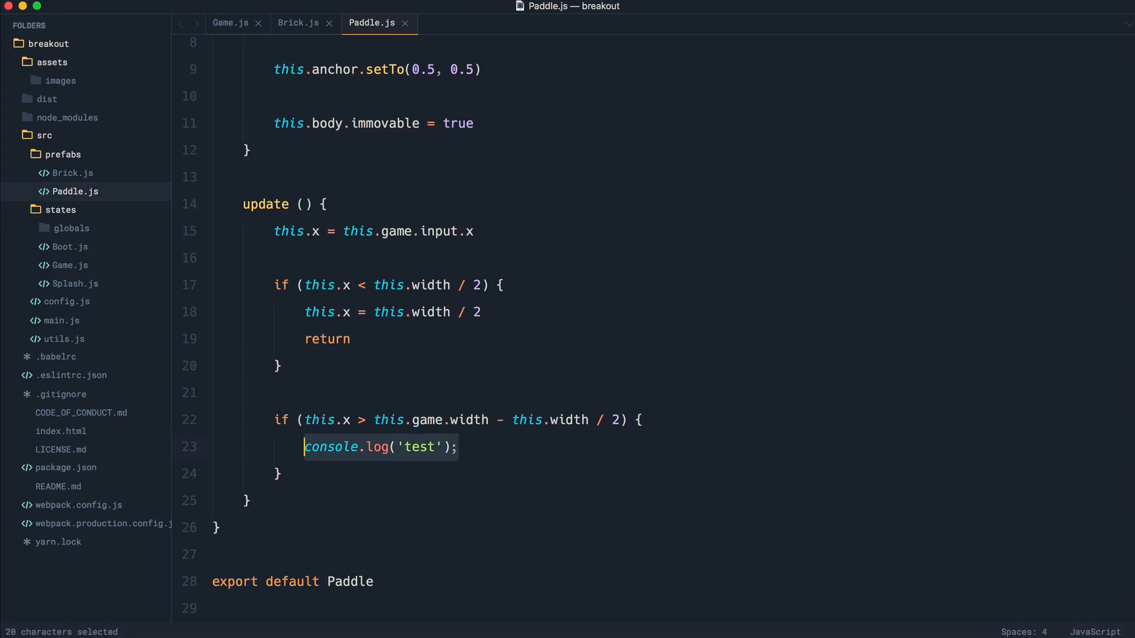
Step: Replace the test log with this.x = this.game.width - this.width / 2 and return
{"action": "key", "text": "Delete"}
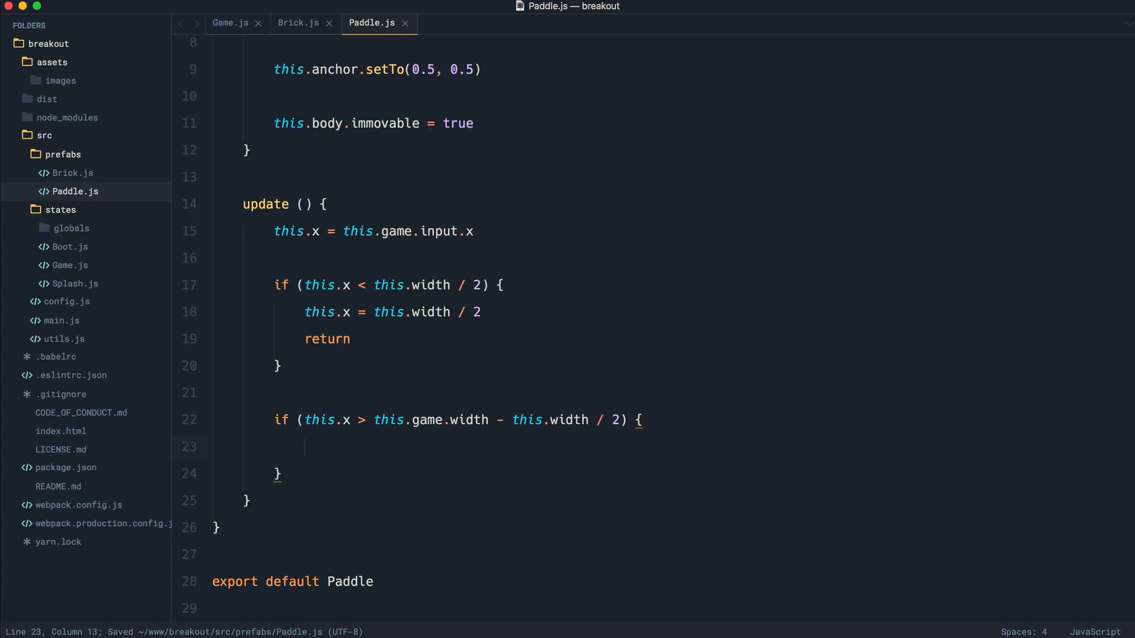
{"action": "type", "text": "this.x = thi"}
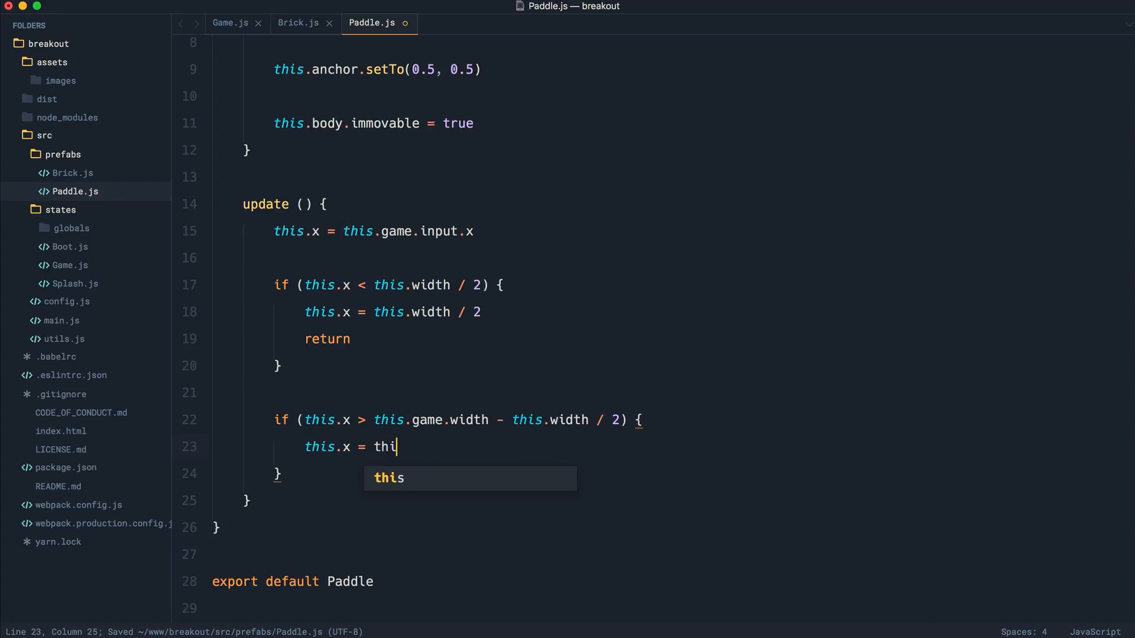
{"action": "type", "text": "s.game."}
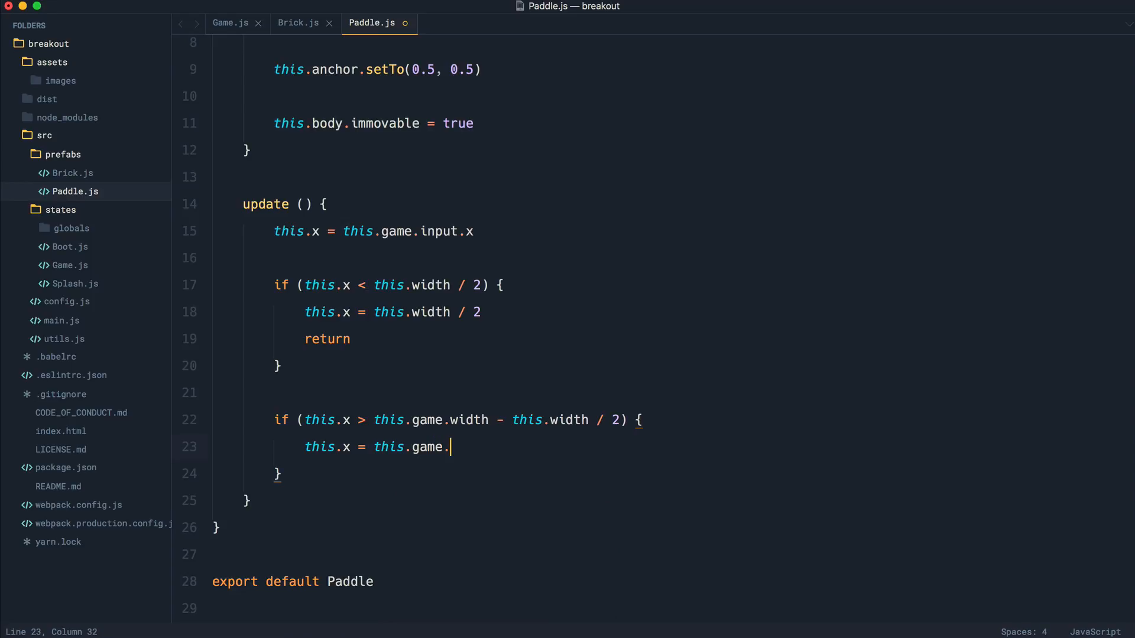
{"action": "type", "text": "width - th"}
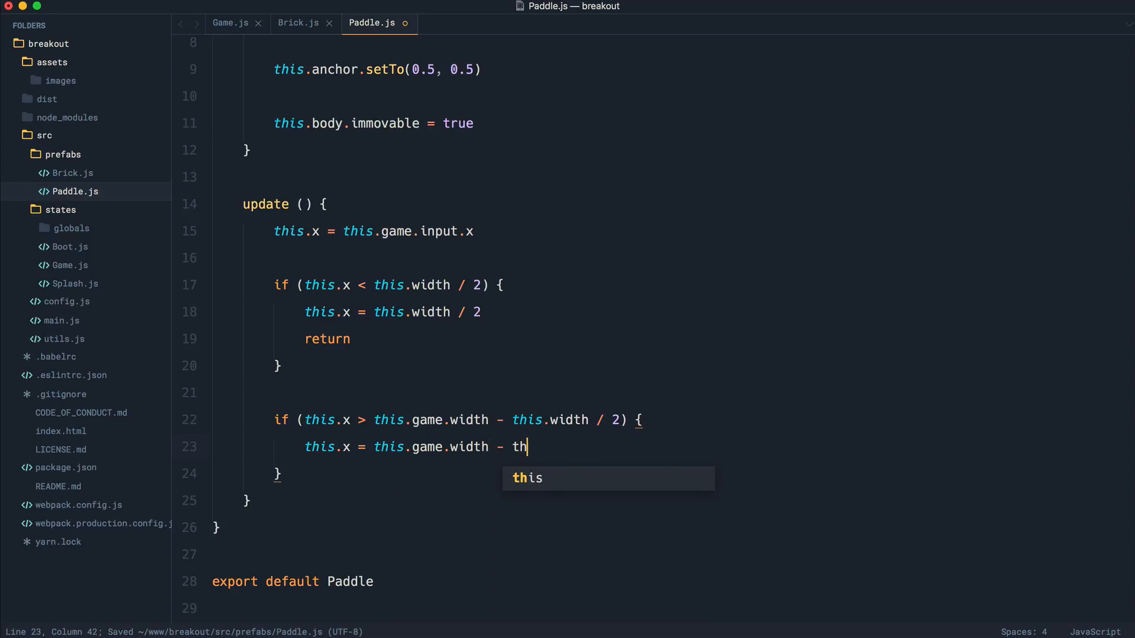
{"action": "type", "text": "is.width / 2"}
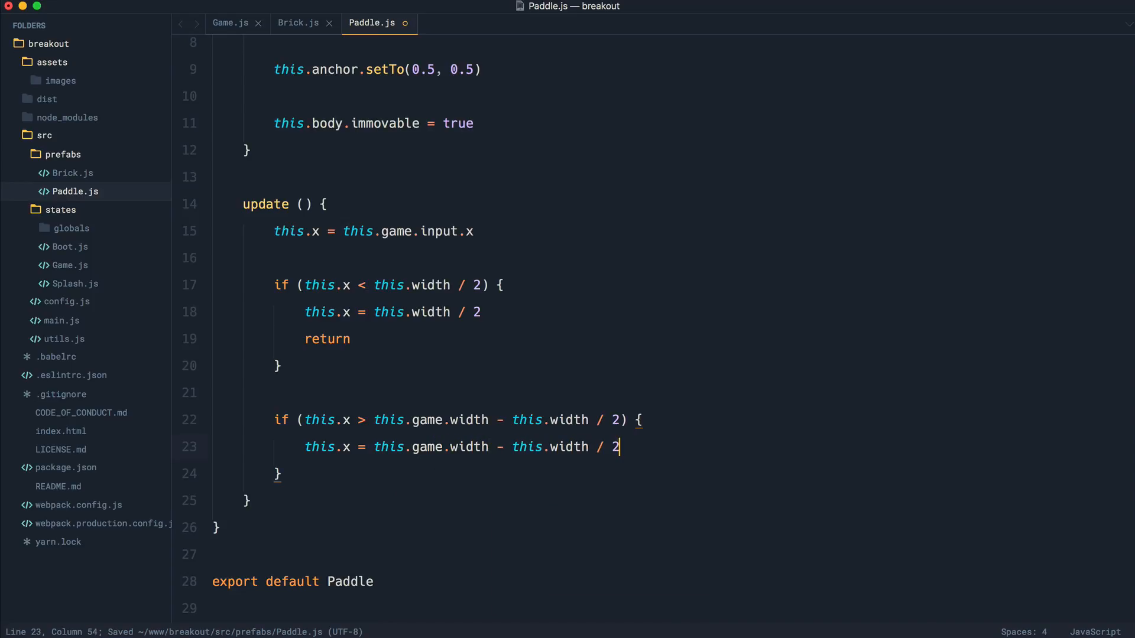
{"action": "type", "text": "return"}
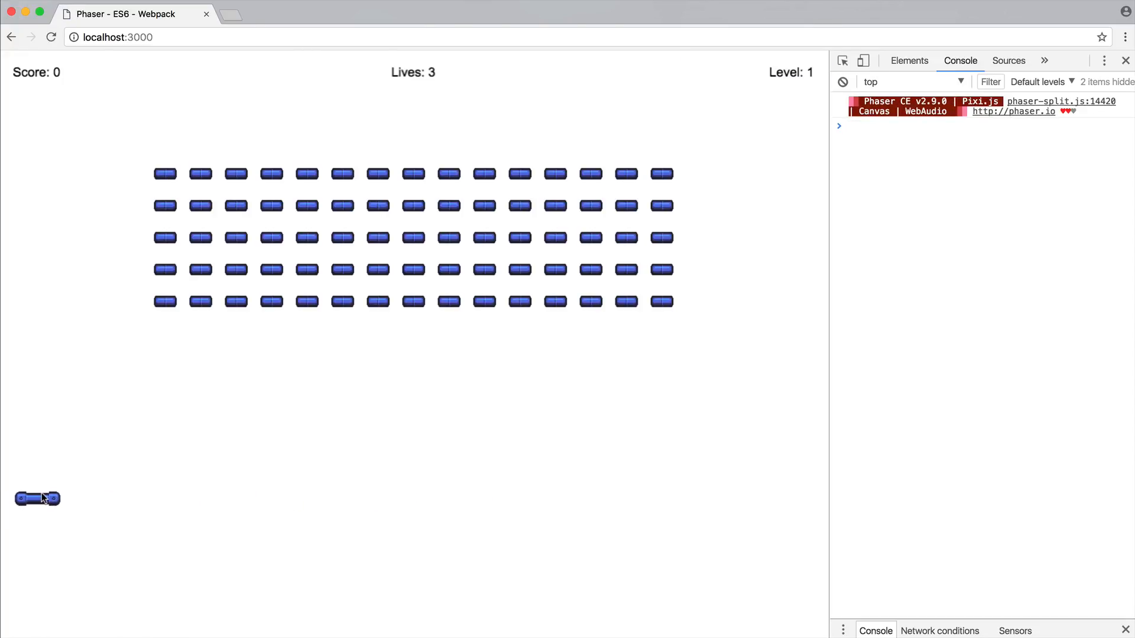
{"action": "mouse_move", "coordinate": [196, 498]}
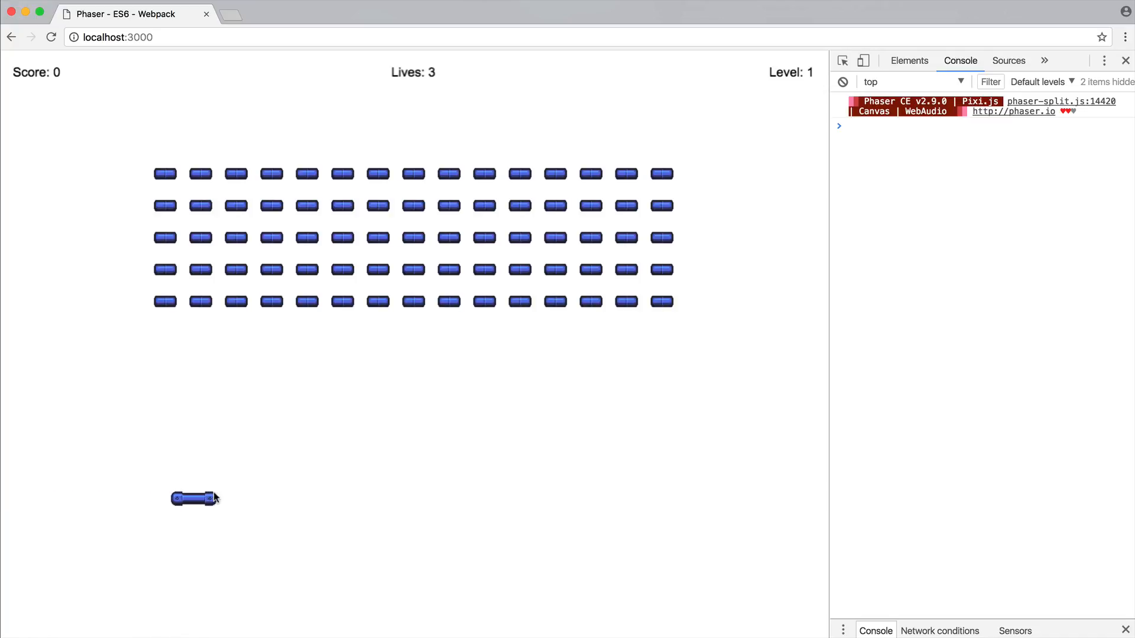